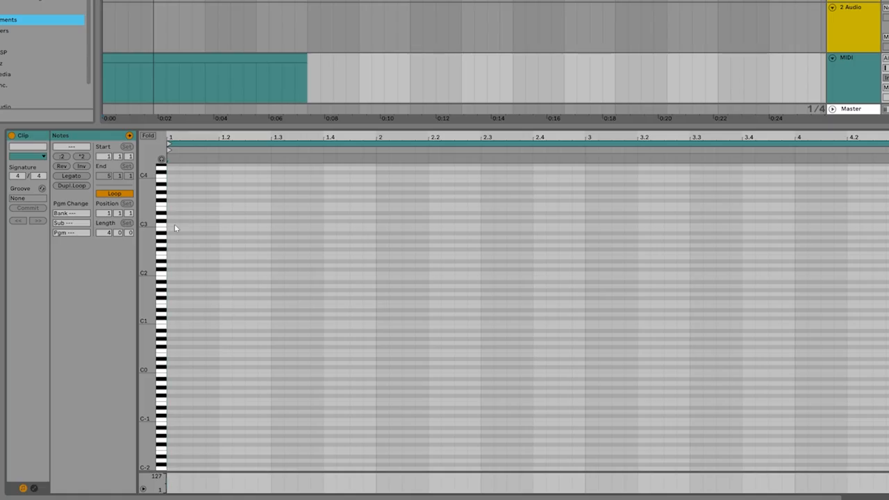
- Select the MIDI clip to enter the chord notes in its piano roll
{"action": "left_click", "coordinate": [173, 226]}
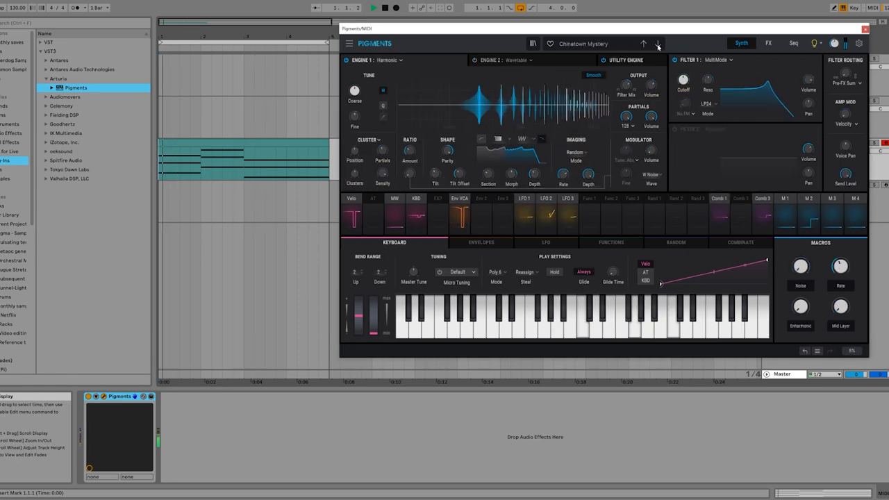
- Step through Pigments presets twice, landing on Darkened Theatre
{"action": "left_click", "coordinate": [657, 43]}
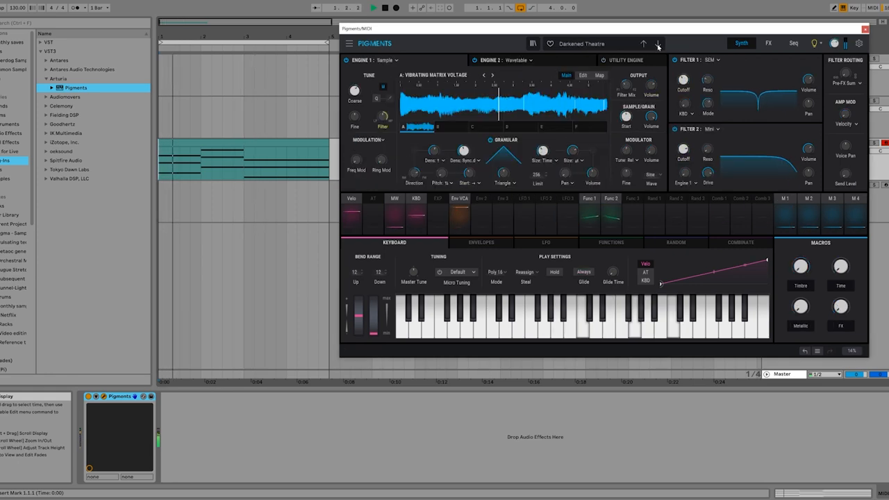
{"action": "left_click", "coordinate": [657, 43]}
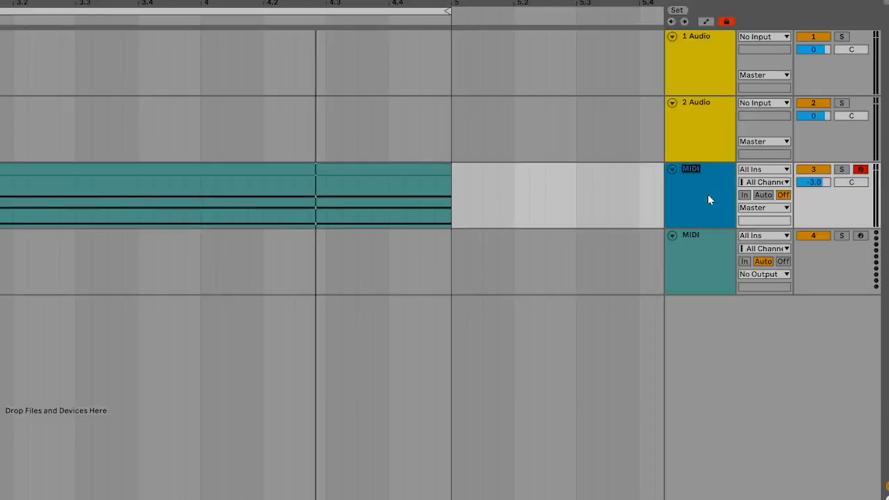
- Name the chord track 'Source' Sound and the kick audio track 'Trigger' track
{"action": "type", "text": "Source Sou"}
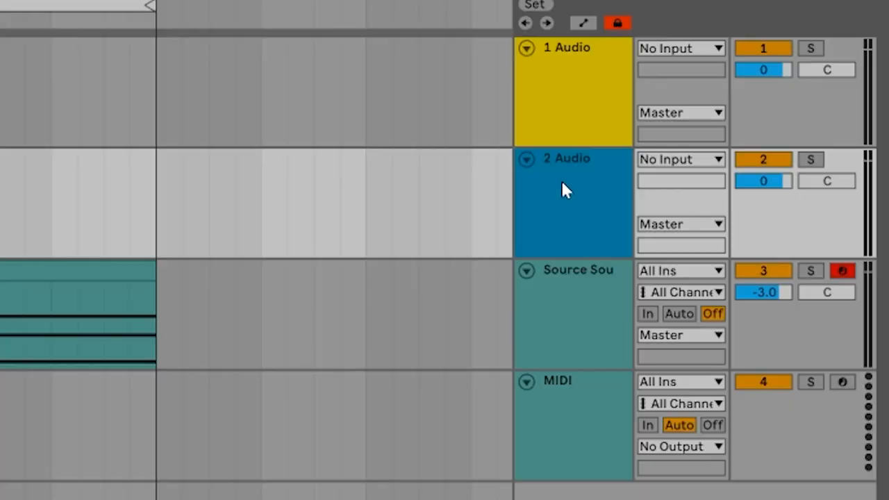
{"action": "type", "text": "Trigger"}
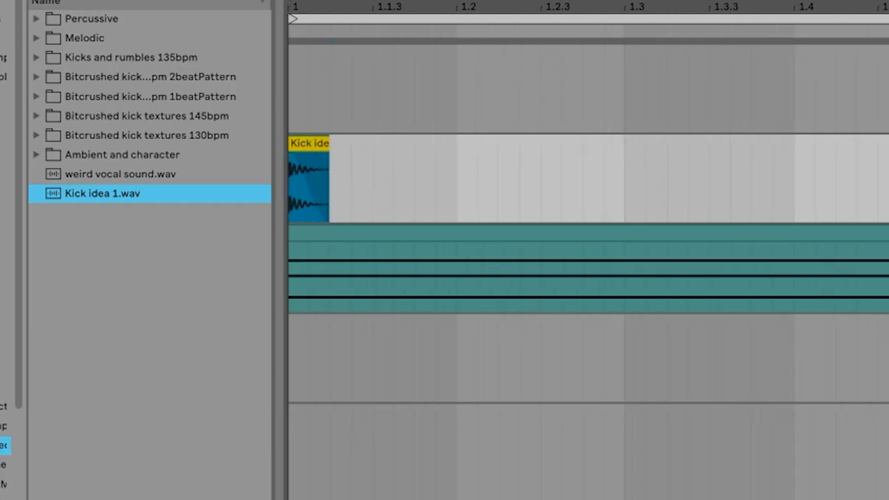
- Duplicate the Kick idea 1 clip along the Trigger track and browse Audio Effects
{"action": "right_click", "coordinate": [309, 177]}
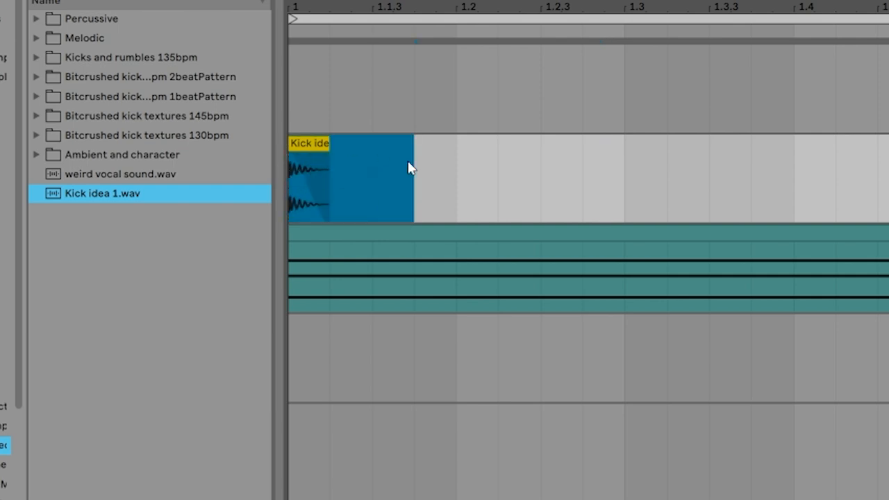
{"action": "mouse_move", "coordinate": [506, 202]}
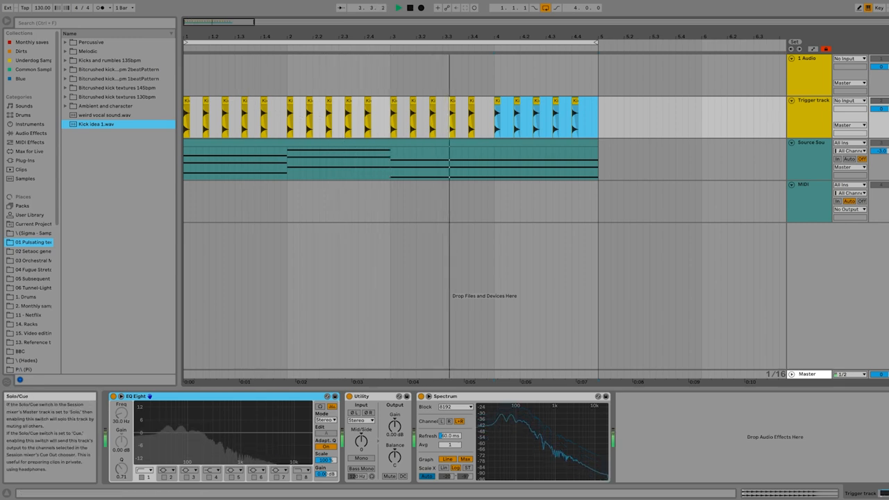
{"action": "left_click", "coordinate": [30, 134]}
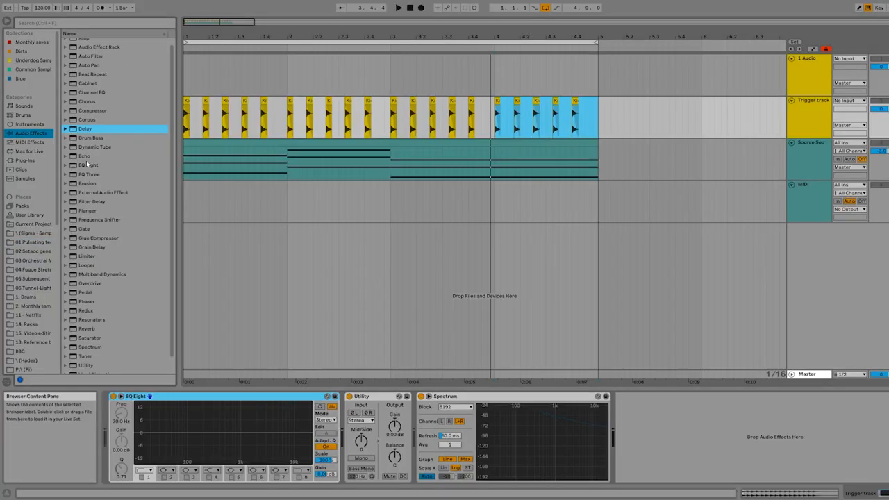
- Place a Gate effect after Pigments on the Source Sound track
{"action": "left_click", "coordinate": [83, 228]}
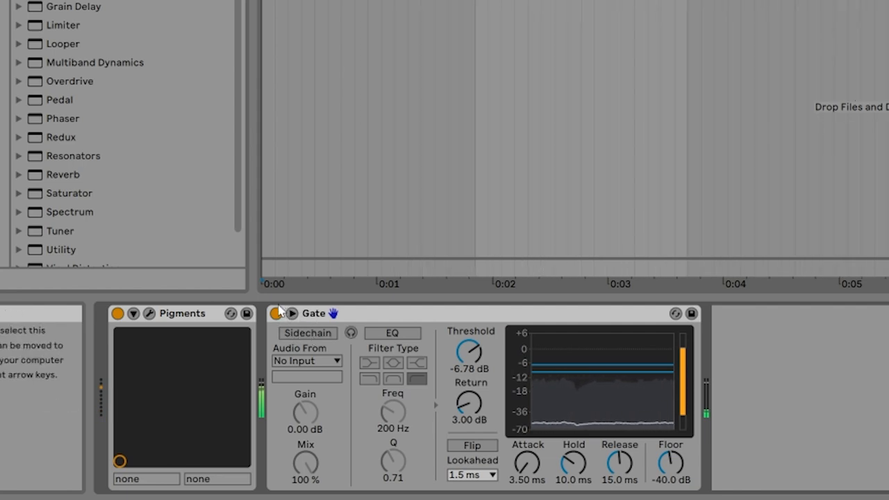
- Enable the gate's Sidechain with Audio From set to Trigger track
{"action": "left_click", "coordinate": [307, 334]}
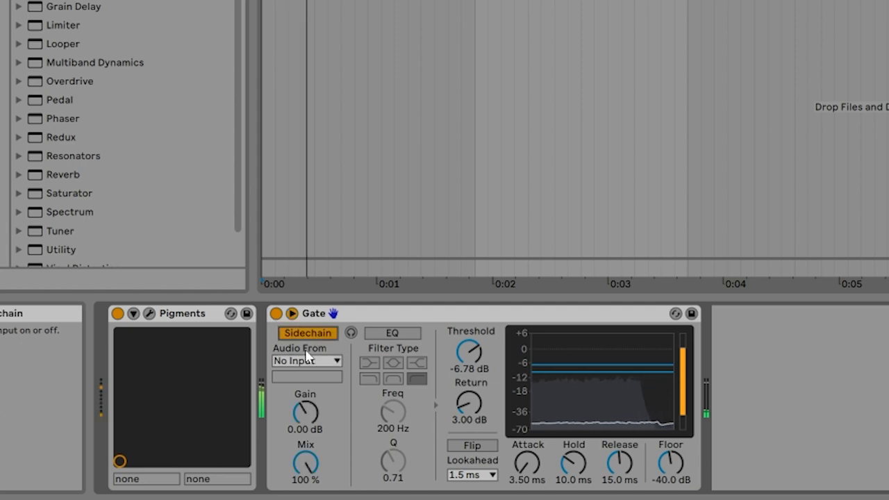
{"action": "left_click", "coordinate": [306, 360]}
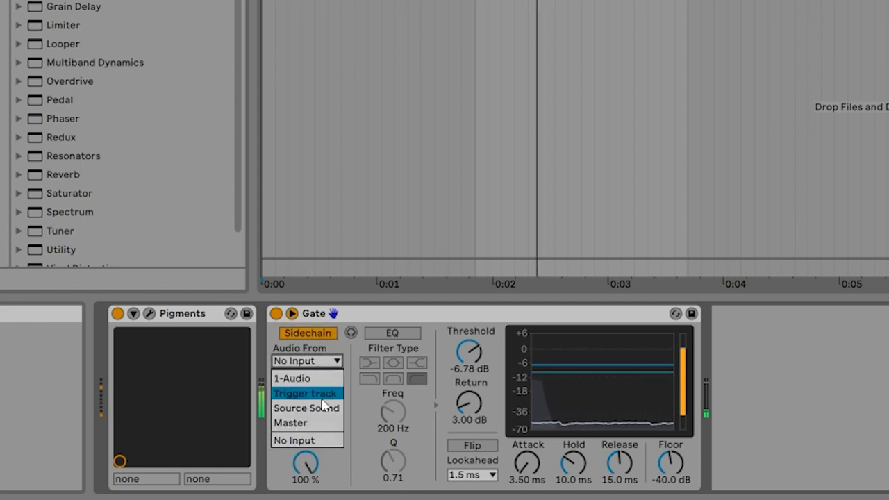
{"action": "left_click", "coordinate": [306, 393]}
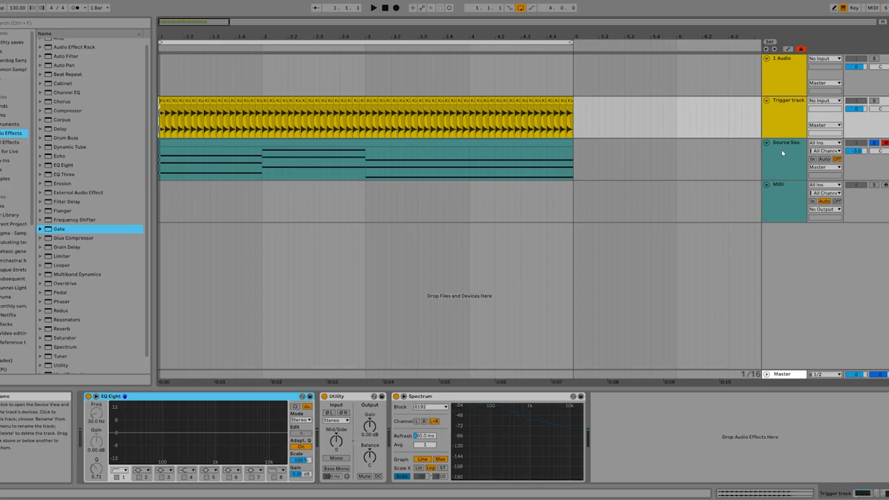
- On Source Sound's gate, bring the release down to about 10.6 ms at -17.9 dB threshold
{"action": "left_click", "coordinate": [785, 142]}
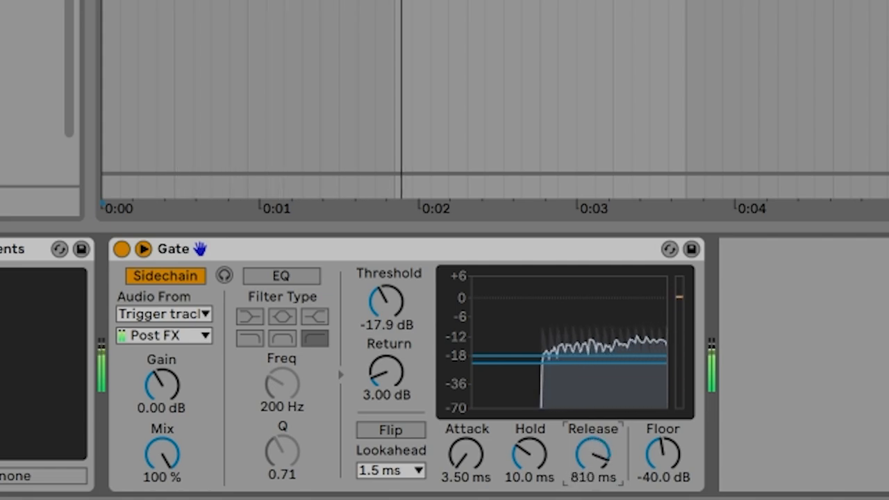
{"action": "left_click_drag", "start_coordinate": [592, 455], "coordinate": [592, 480]}
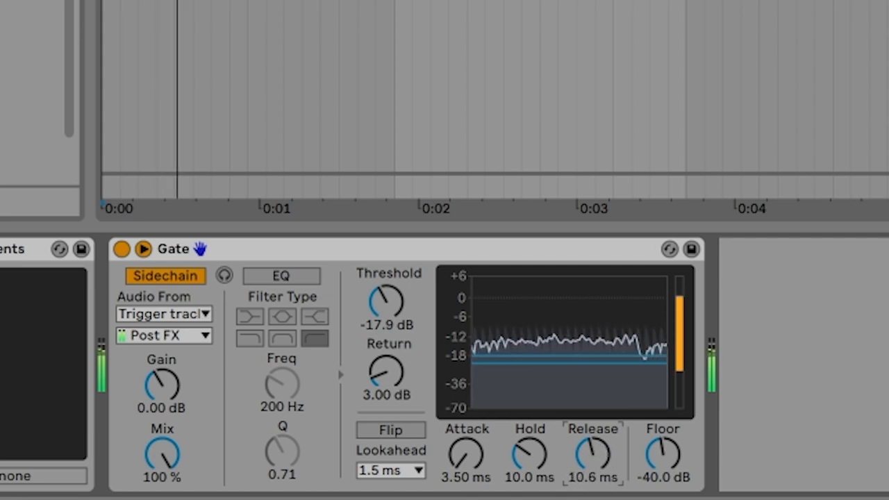
{"action": "left_click_drag", "start_coordinate": [592, 456], "coordinate": [592, 417]}
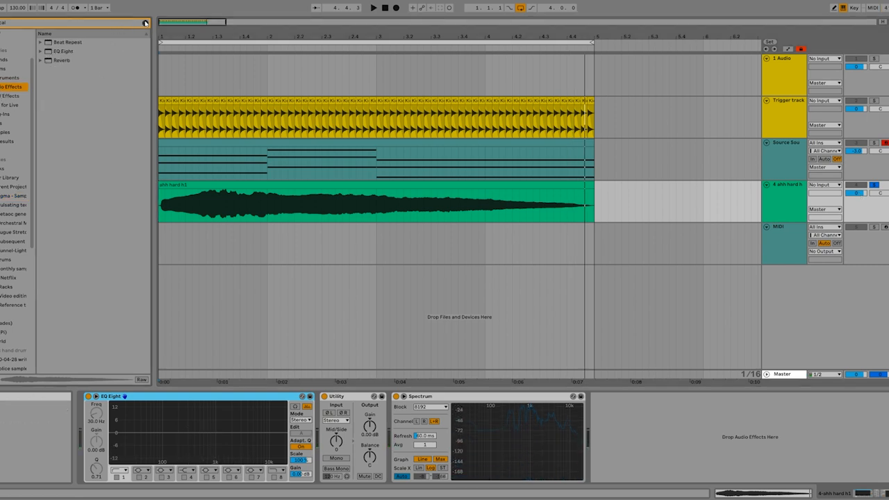
- Key the vocal track's gate (after Hybrid Reverb) from Trigger track at -12 dB
{"action": "left_click", "coordinate": [80, 262]}
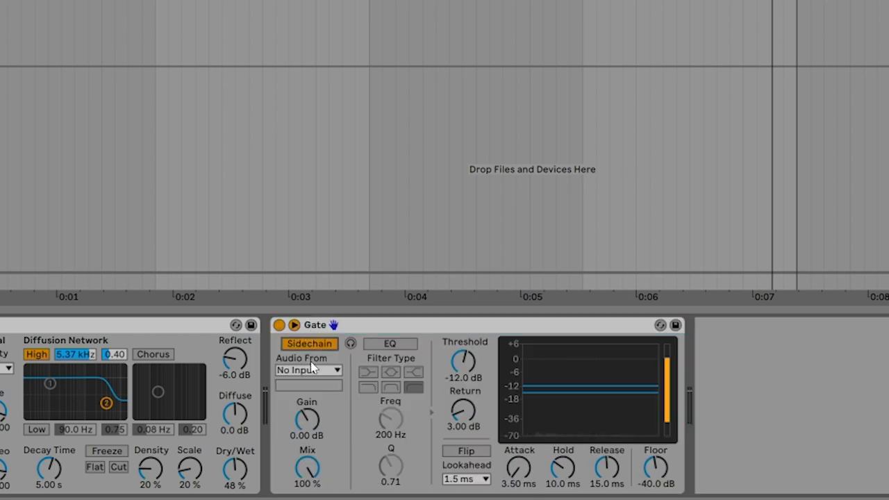
{"action": "left_click", "coordinate": [308, 369]}
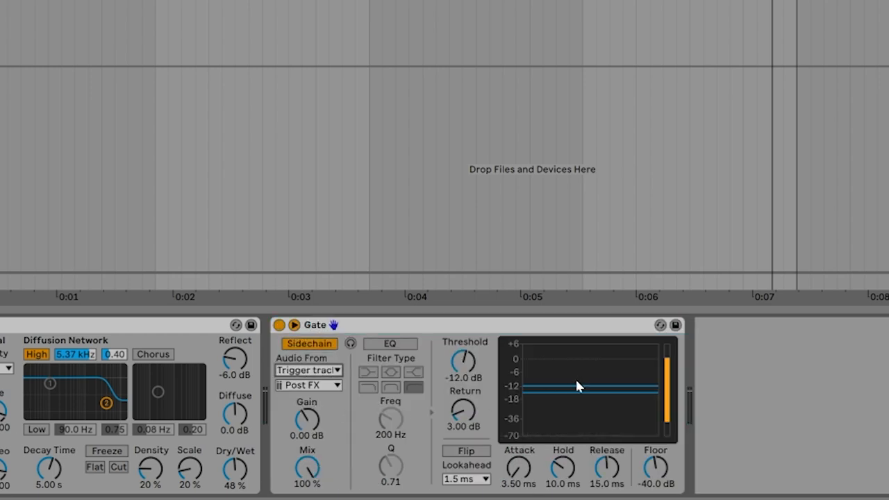